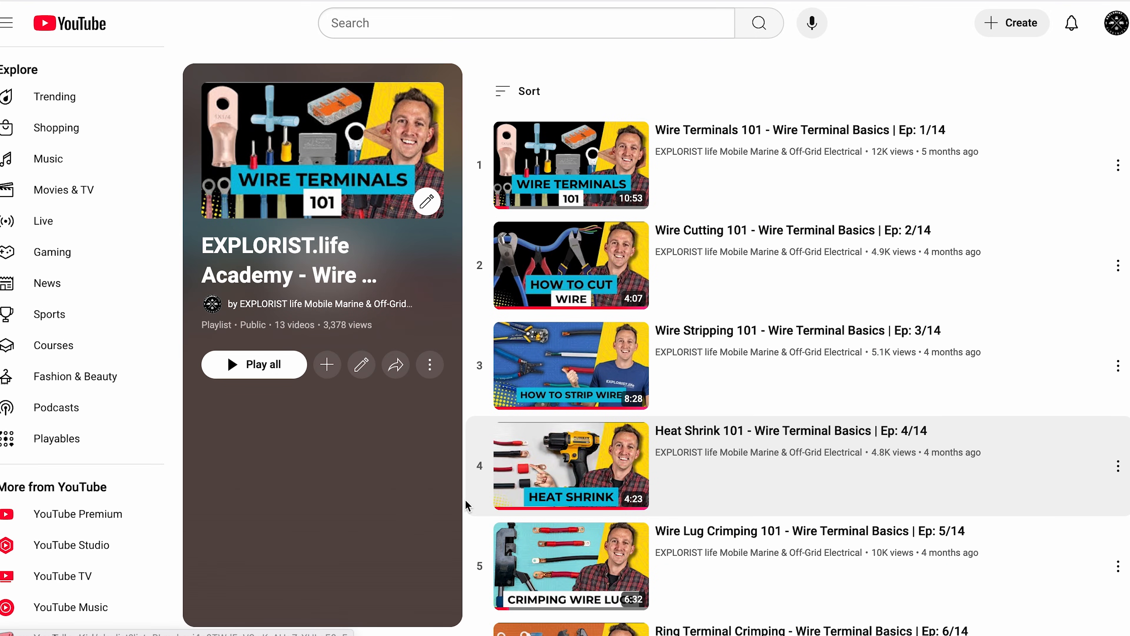
scroll(down, 3)
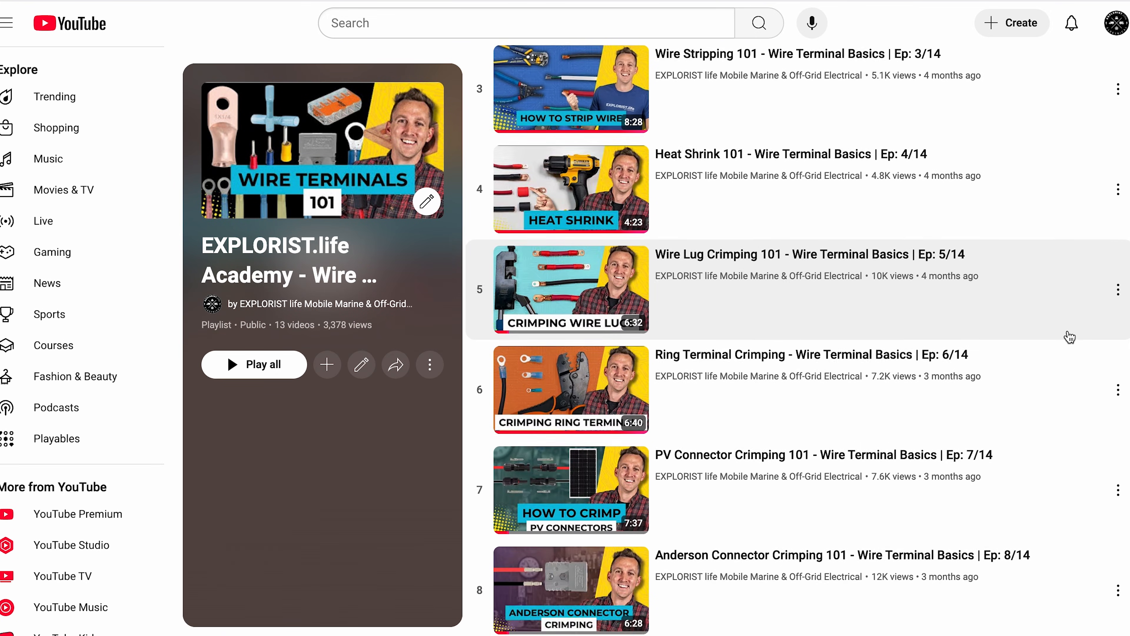